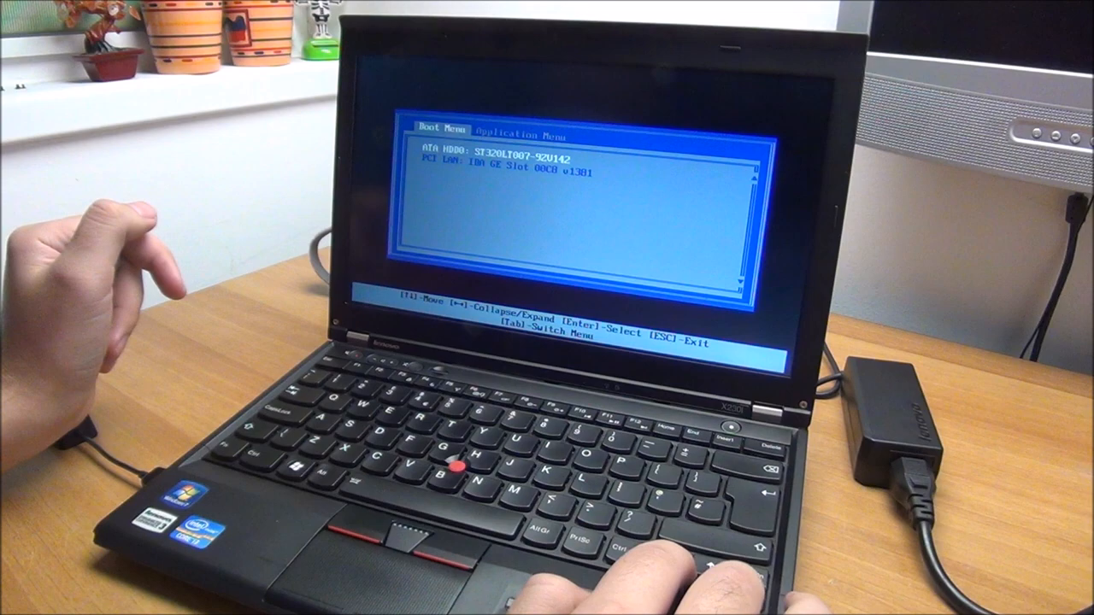
View BIOS 1.10, i3-2370M CPU and 4096MB memory in ThinkPad Setup, then boot Windows
key("Tab")
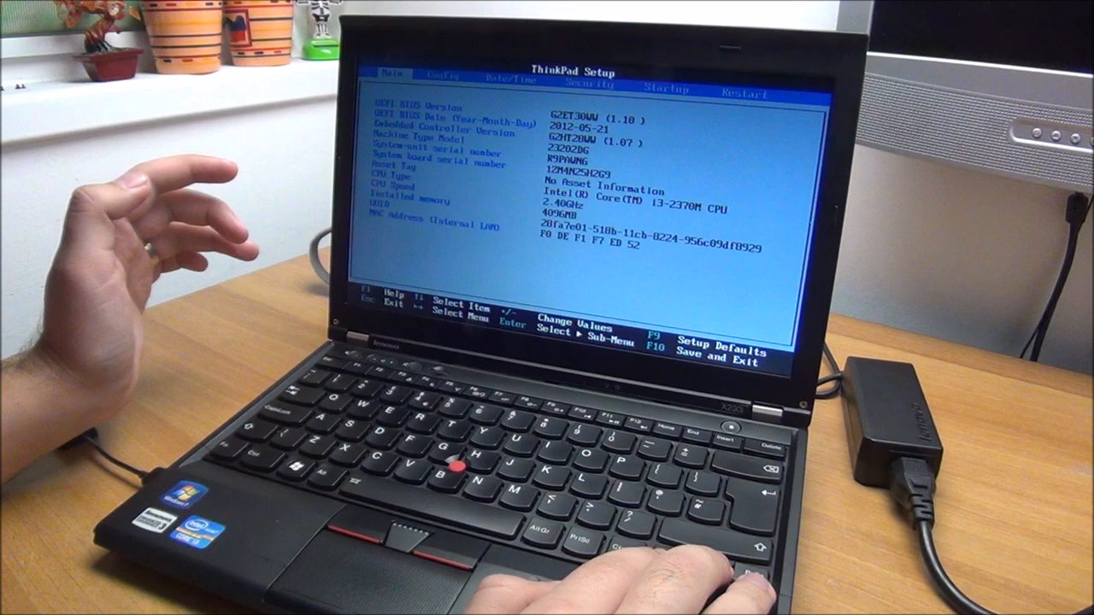
key("Right")
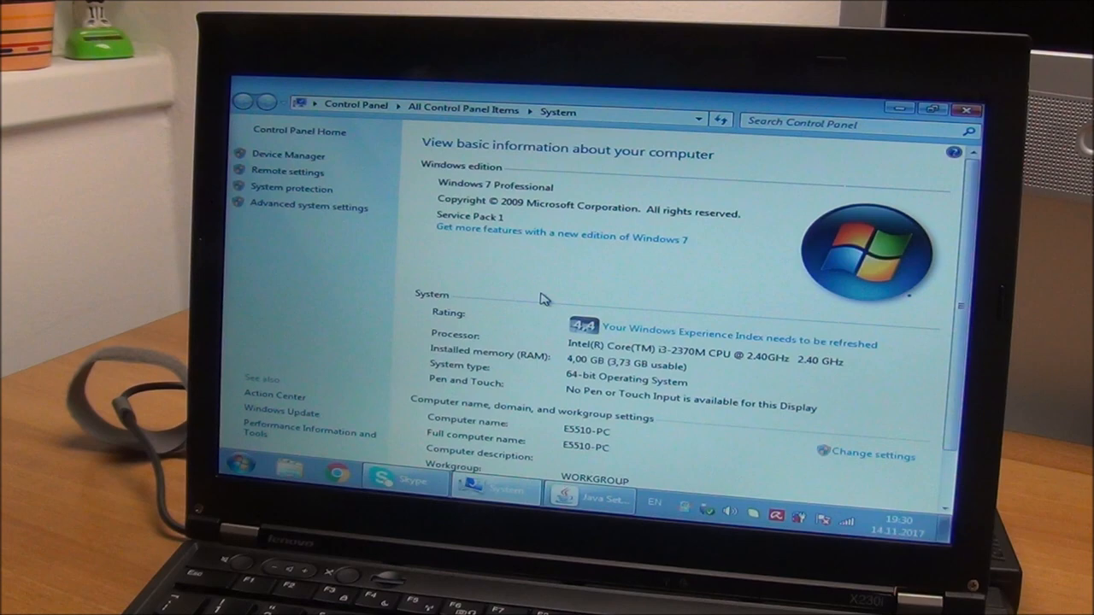
Check Windows 7 Professional activation status on the System page, then open Device Manager
scroll("down", 3)
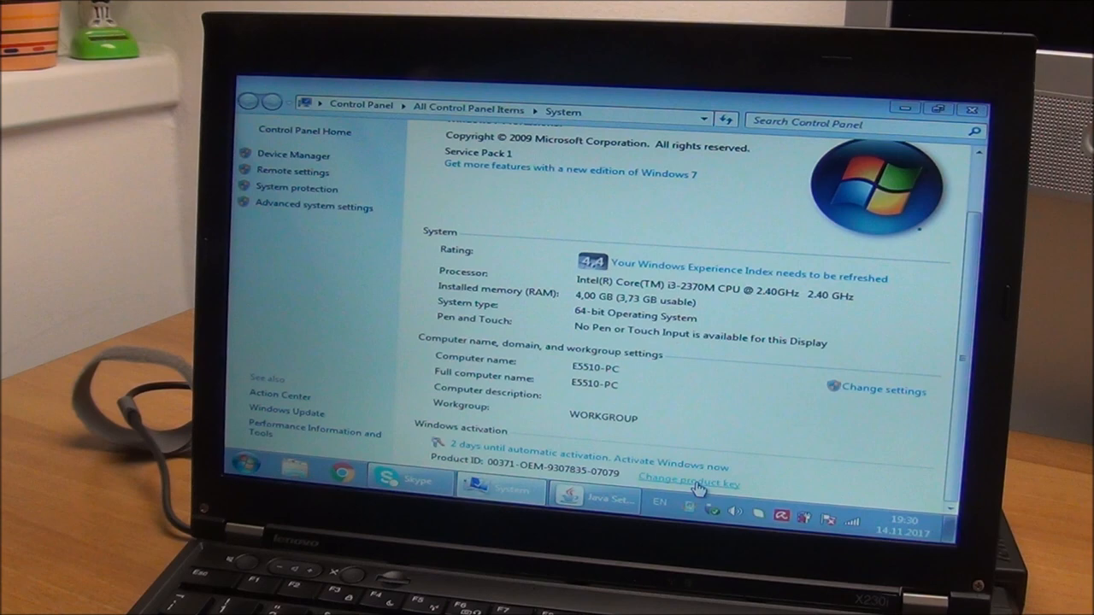
left_click(293, 155)
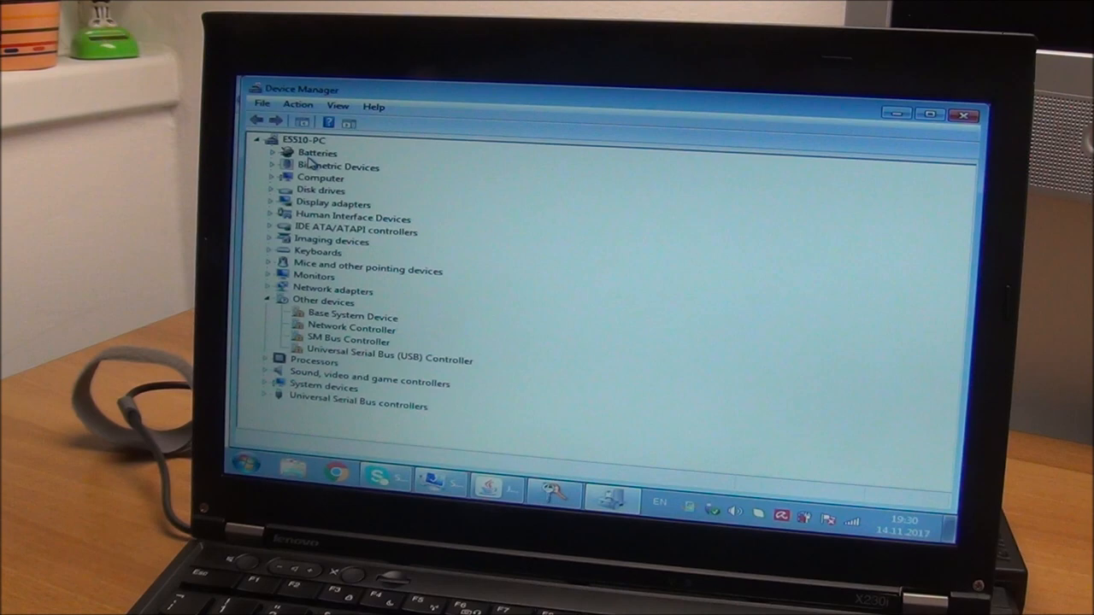
Review the four unrecognised devices under Other devices and bring up the product key prompt
left_click(352, 315)
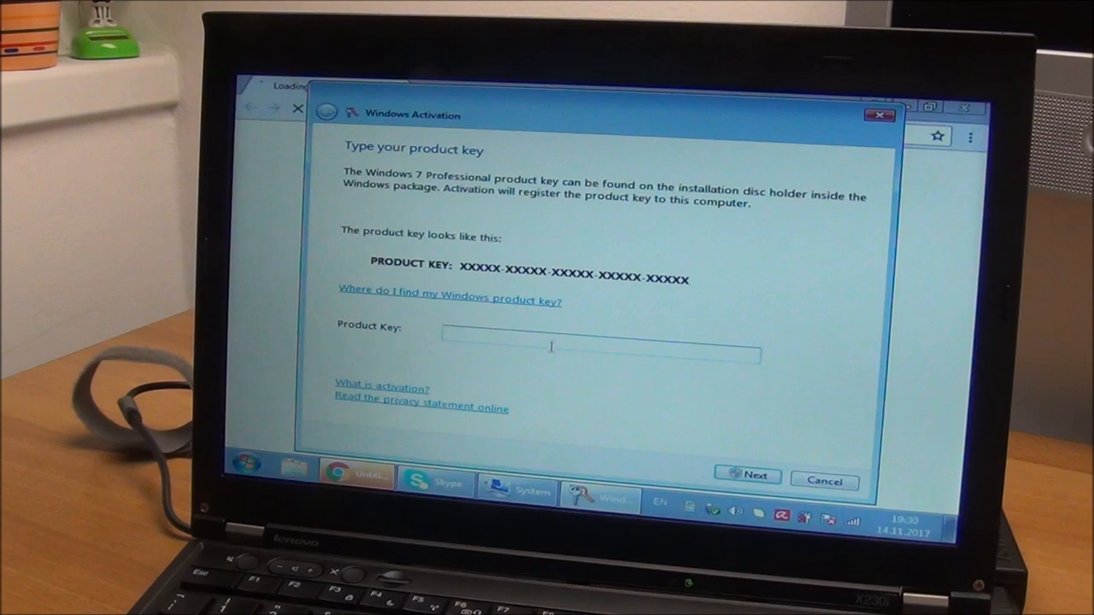
Submit the product key and dismiss the 'Activation was successful' window
left_click(746, 475)
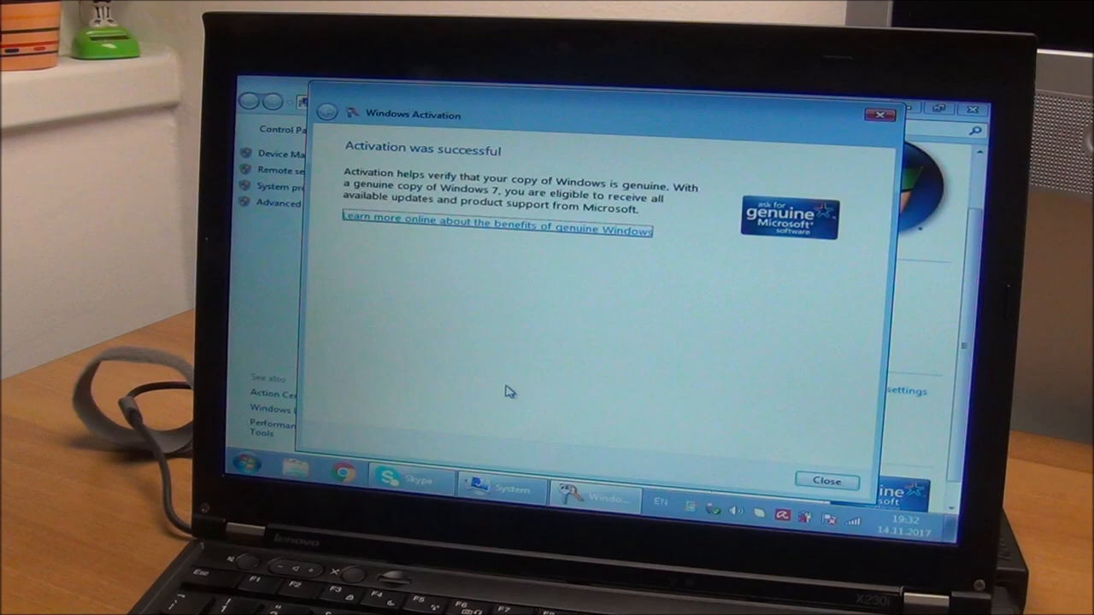
left_click(826, 480)
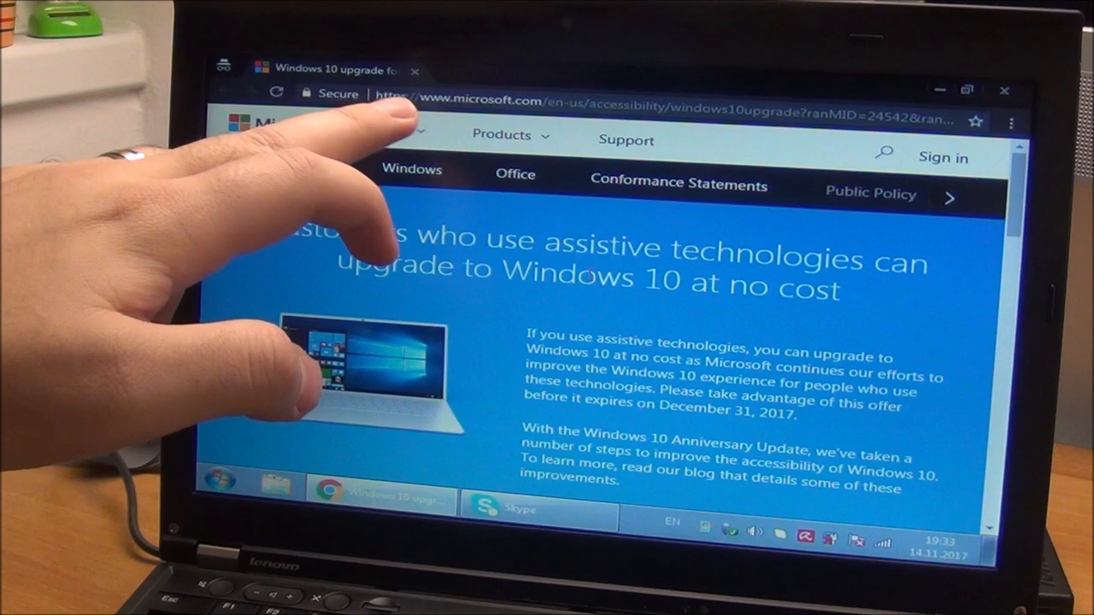
Start the free Windows 10 upgrade via Upgrade now and let it install
left_click(613, 322)
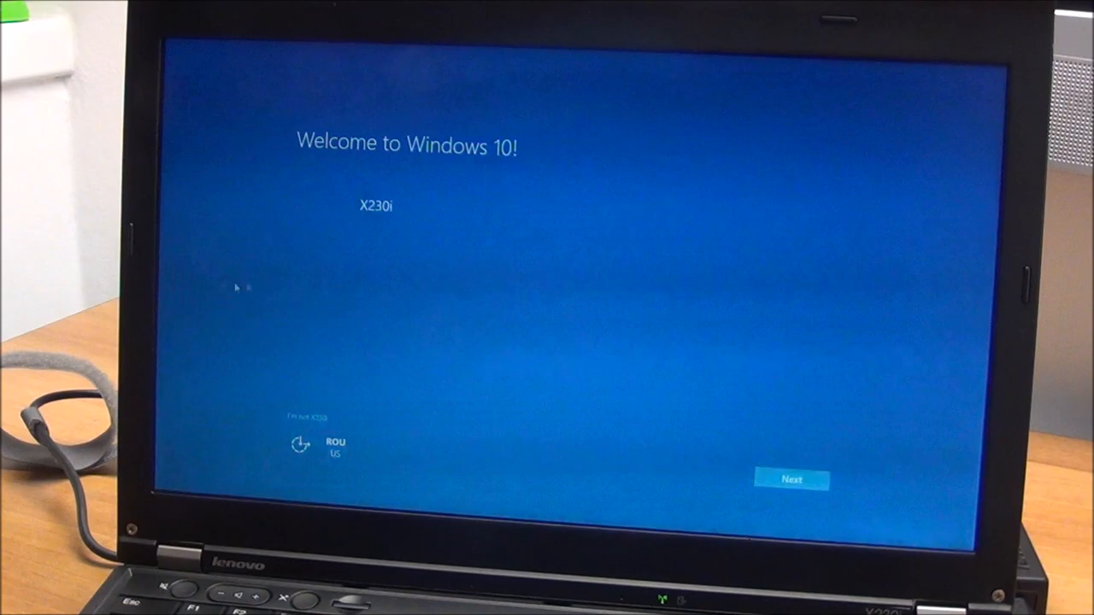
Disable location, speech, tailored experiences and ads, set Basic diagnostics, and accept default new apps
left_click(790, 479)
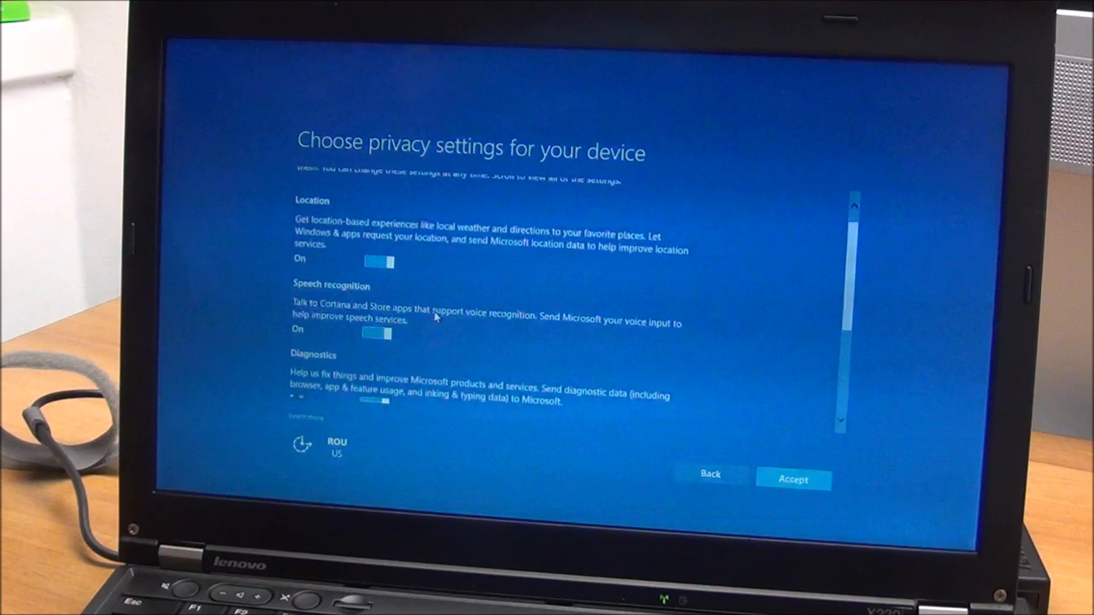
scroll("down", 3)
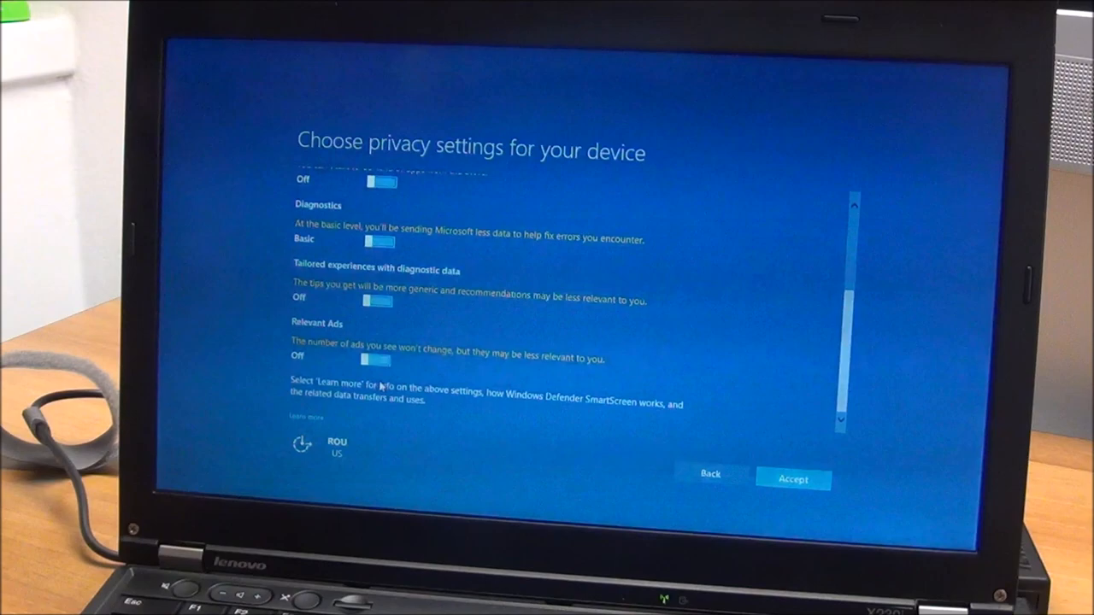
left_click(792, 478)
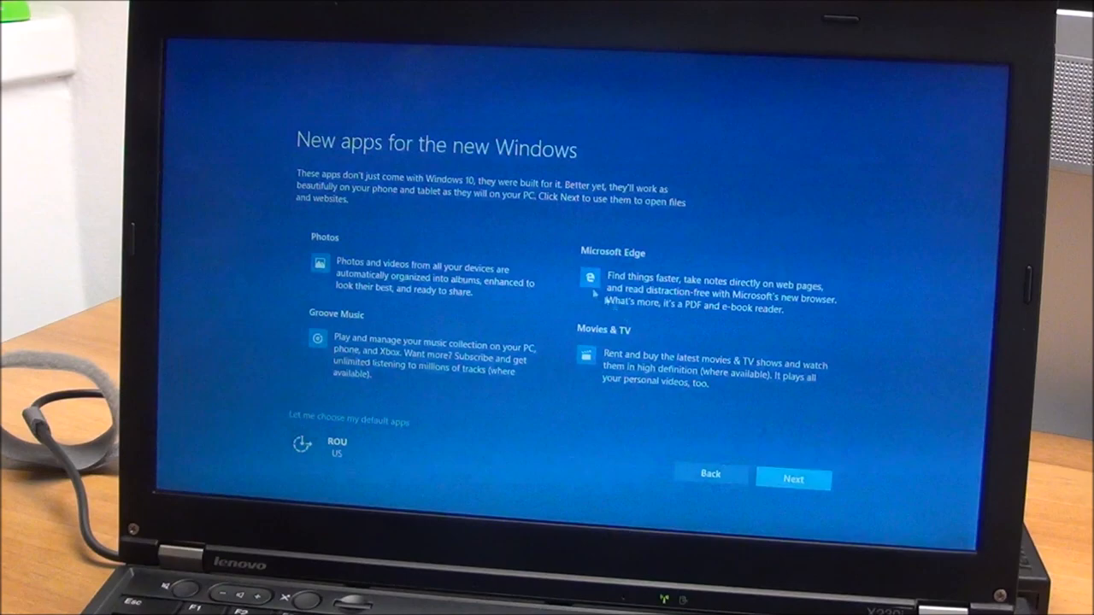
left_click(346, 421)
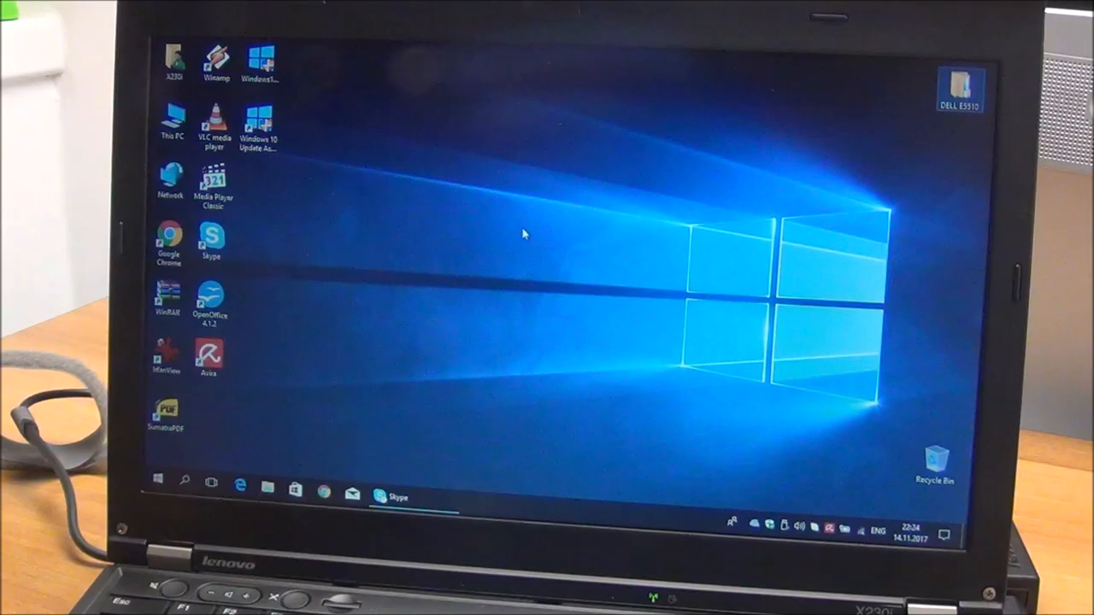
mouse_move(357, 285)
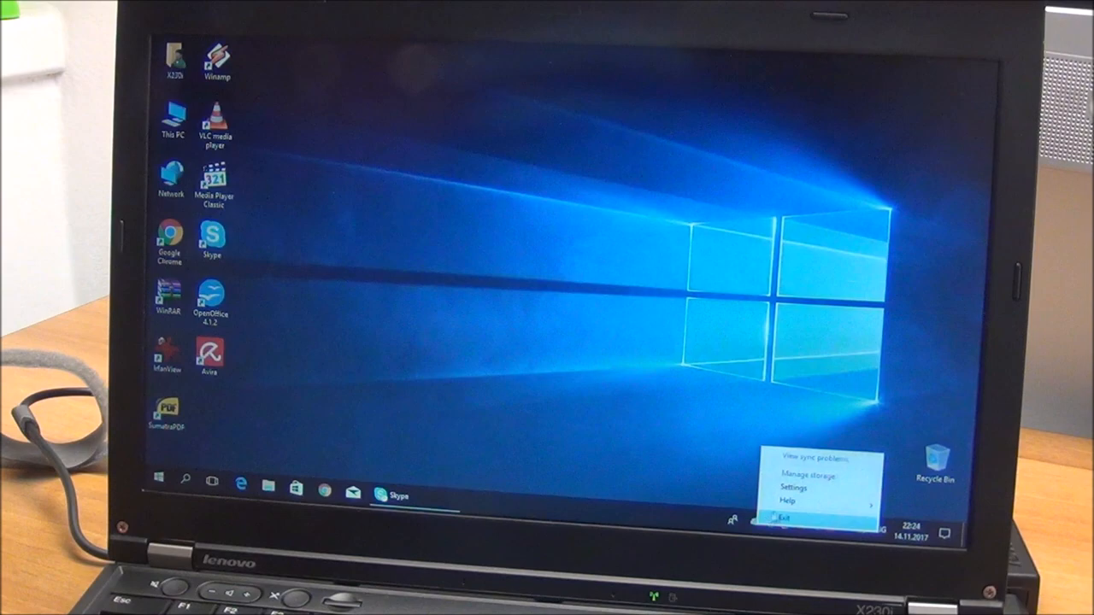
Exit OneDrive from its system tray icon menu
left_click(786, 517)
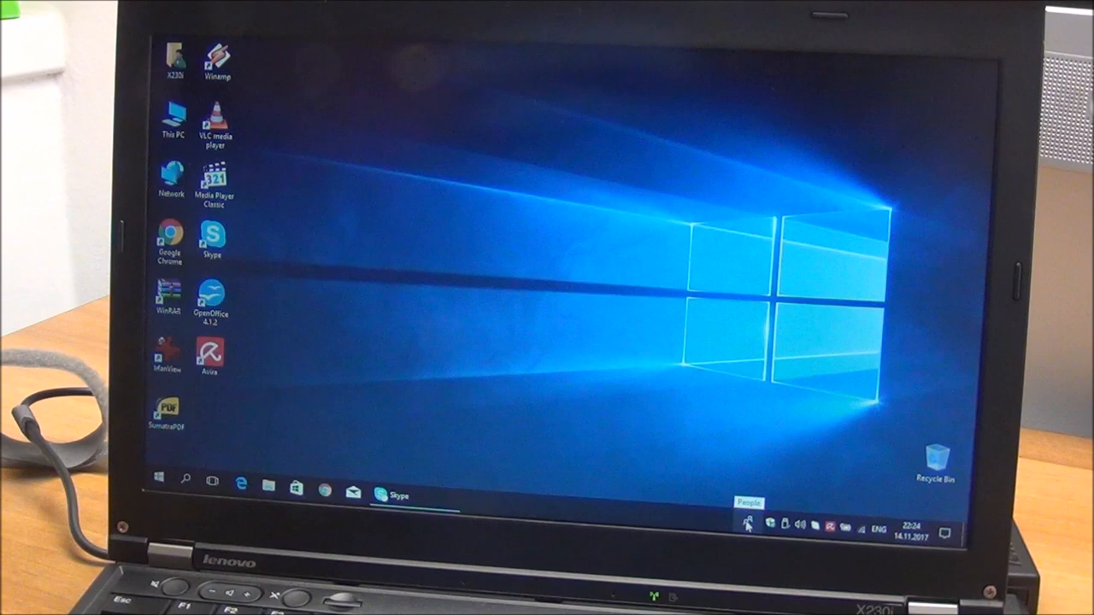
mouse_move(730, 475)
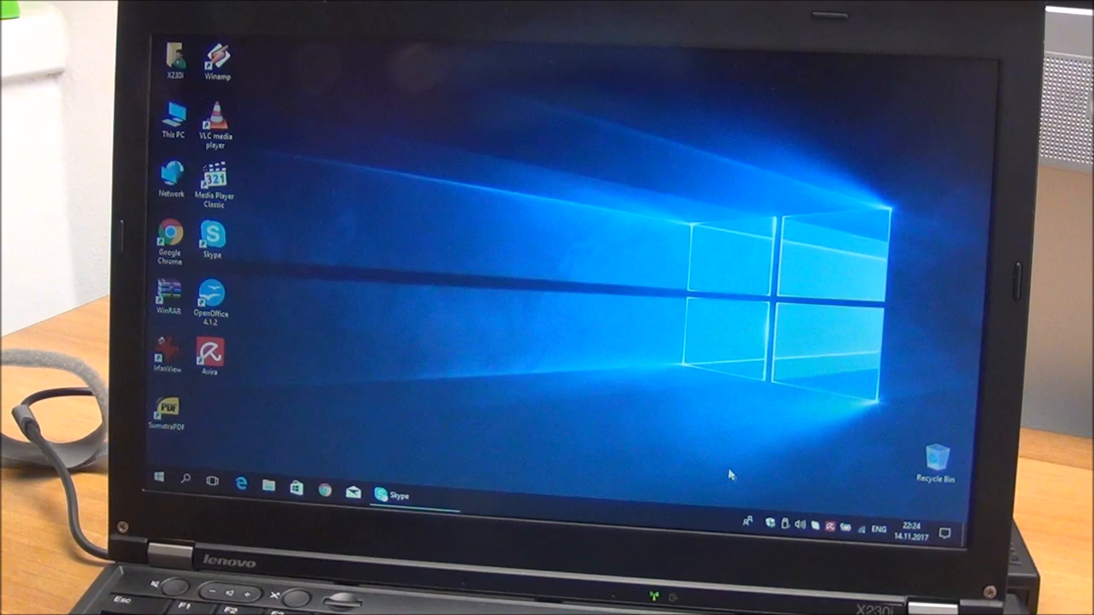
left_click(746, 523)
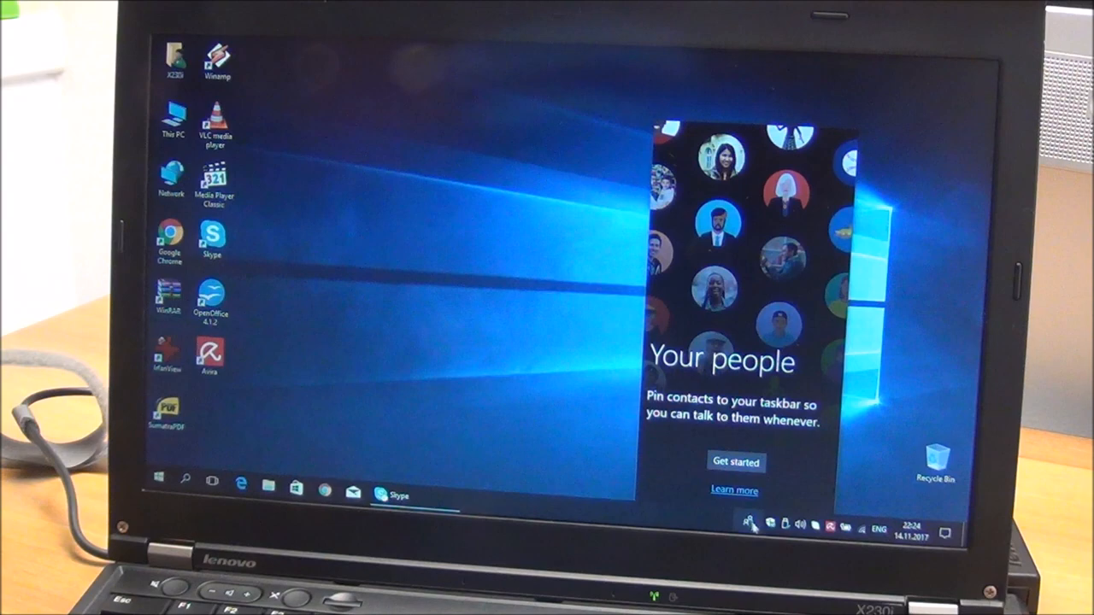
Close the People contacts panel and the Skype sign-in window
left_click(398, 495)
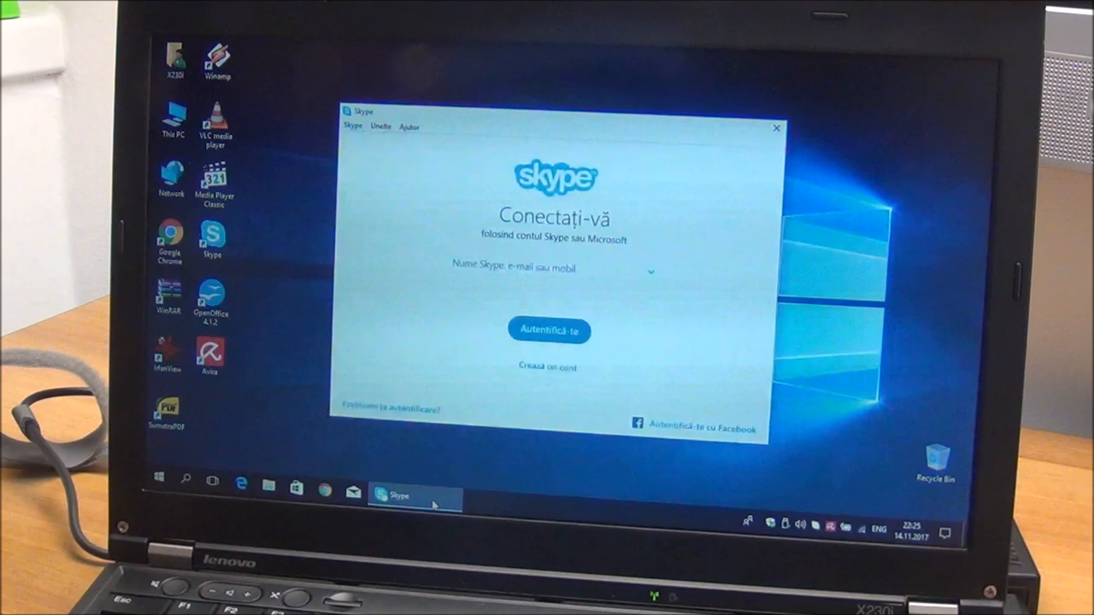
left_click(399, 495)
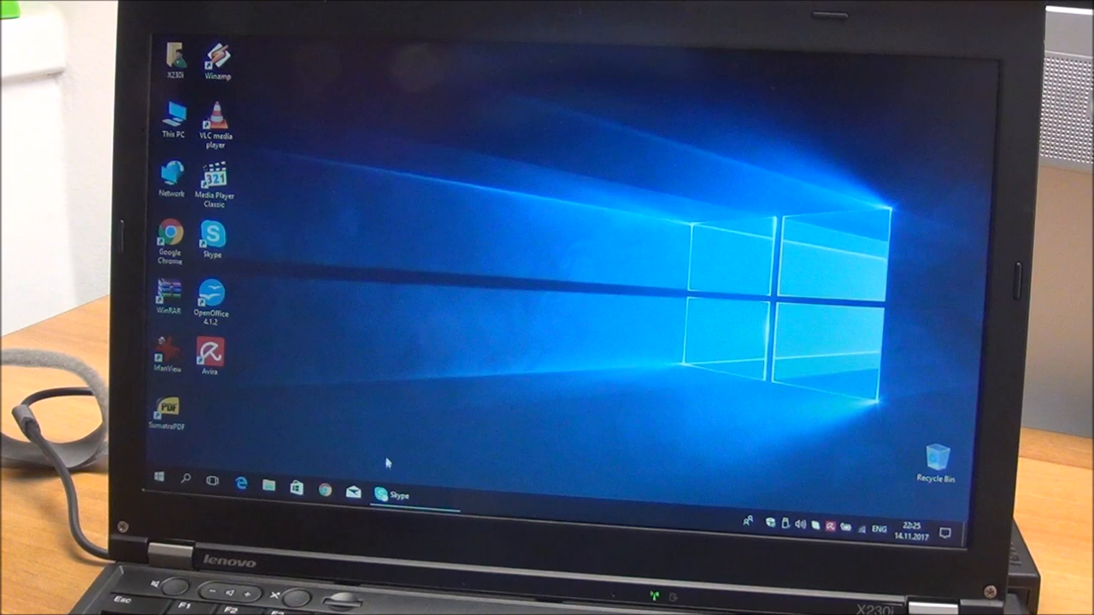
mouse_move(440, 355)
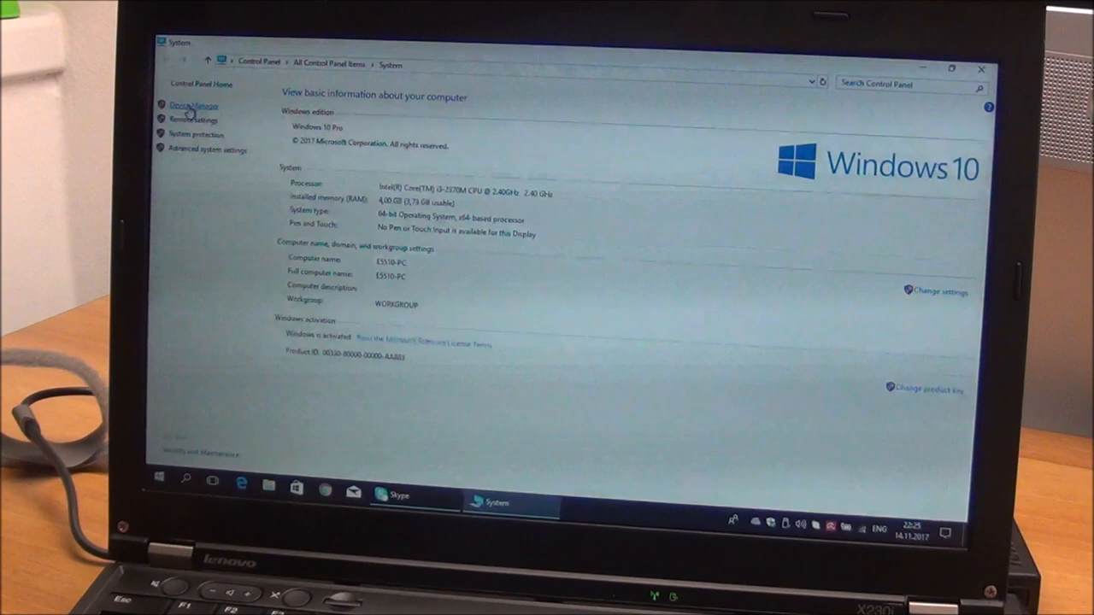
Check Device Manager for driver warnings, then close it and the System window
left_click(188, 106)
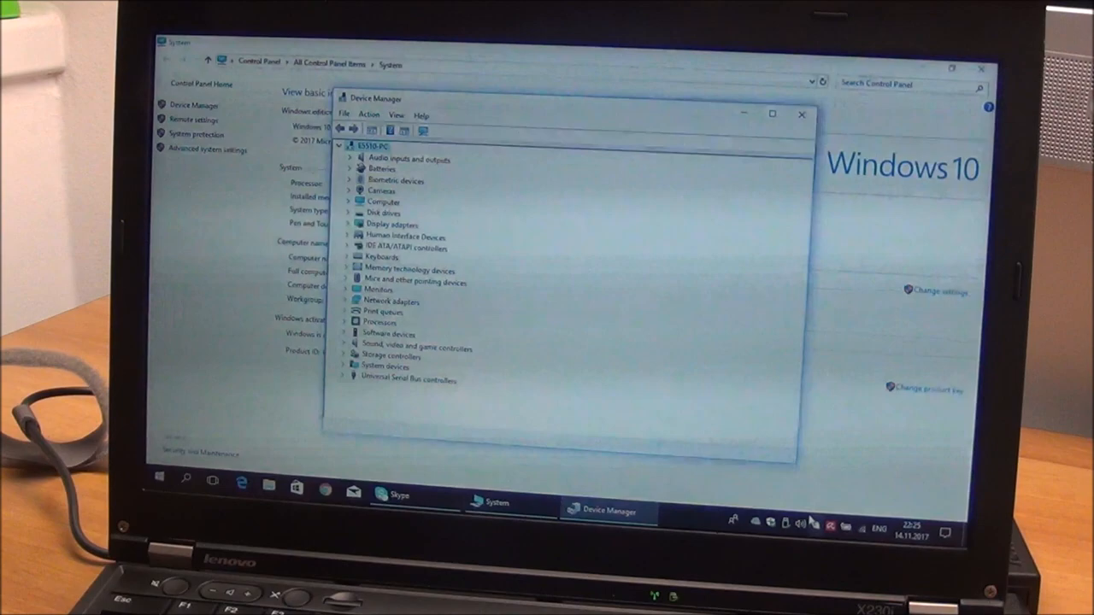
left_click(801, 114)
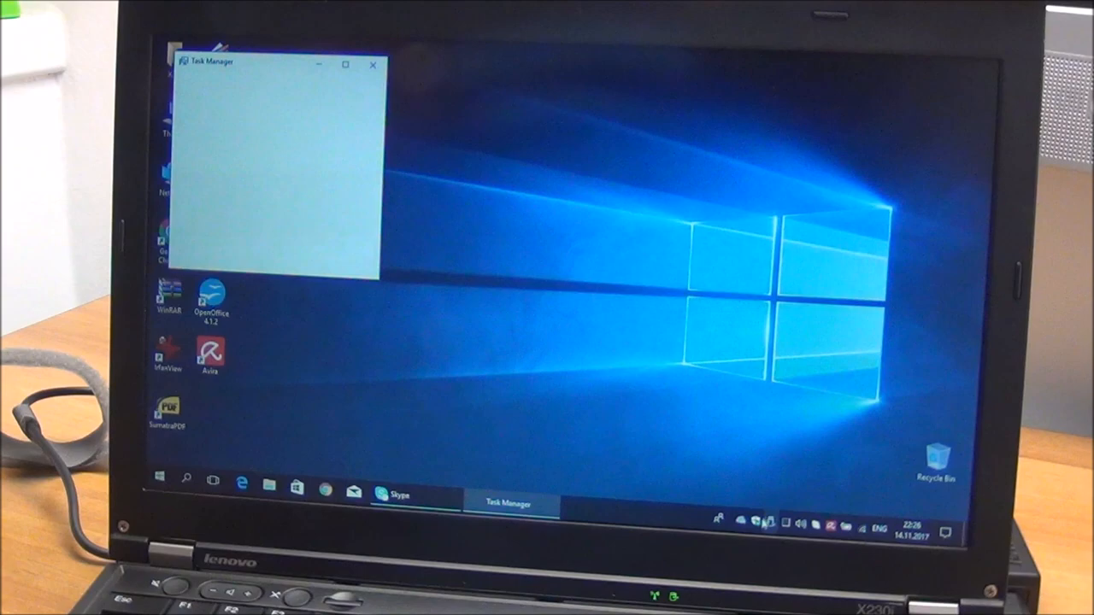
Exit OneDrive from the tray and confirm Close OneDrive
left_click(759, 520)
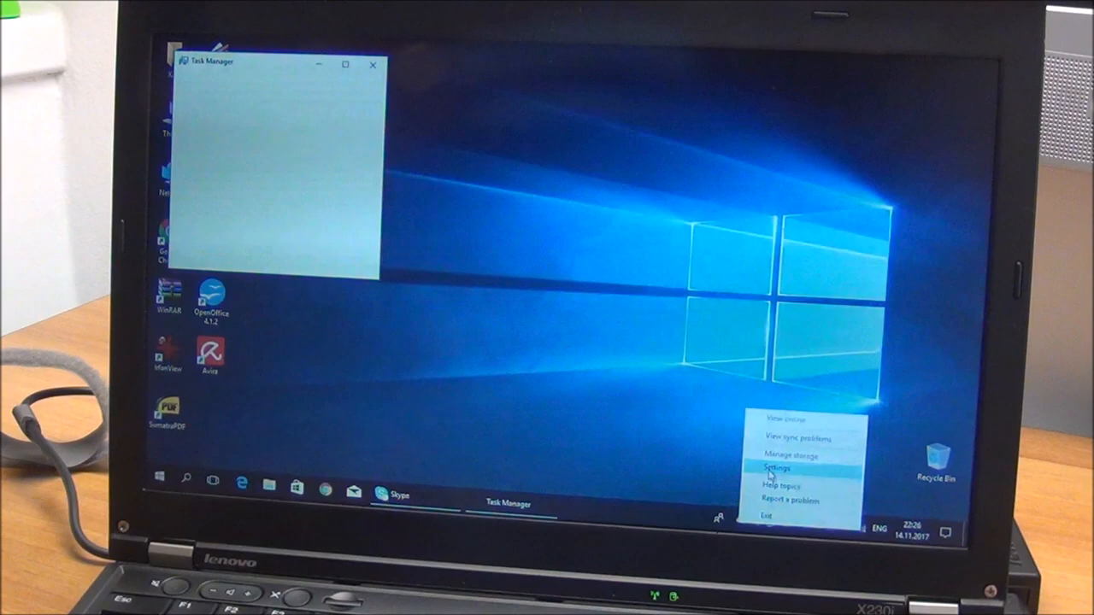
left_click(771, 515)
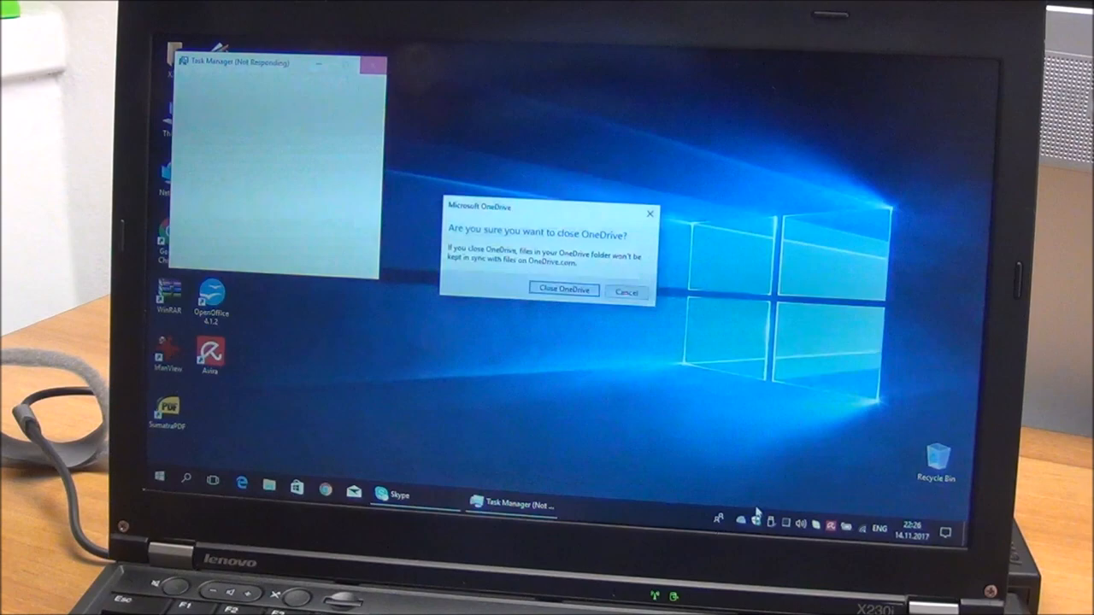
left_click(562, 290)
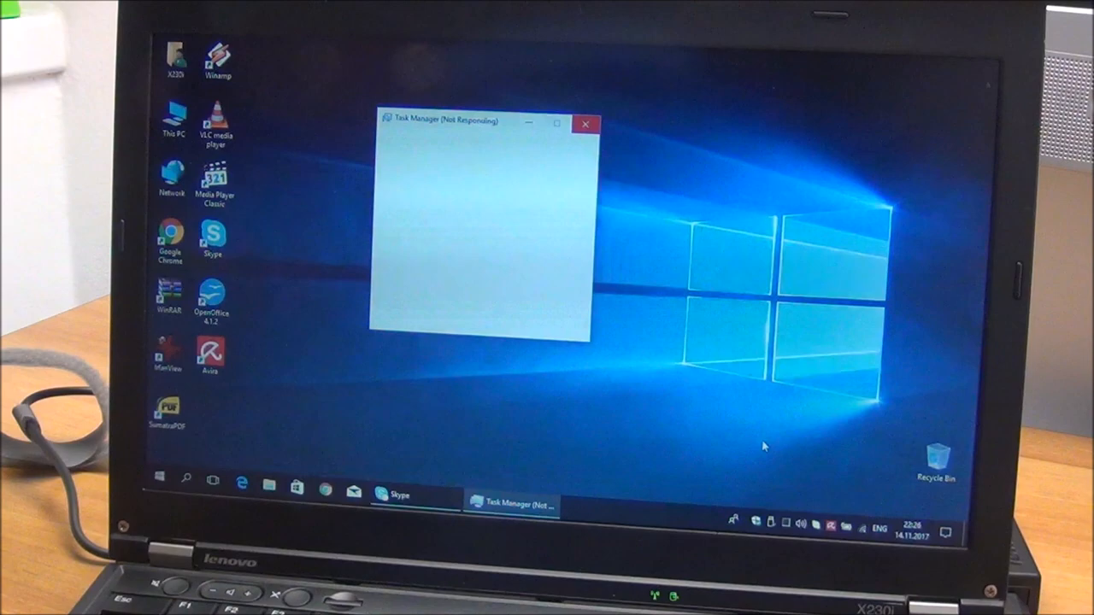
right_click(735, 525)
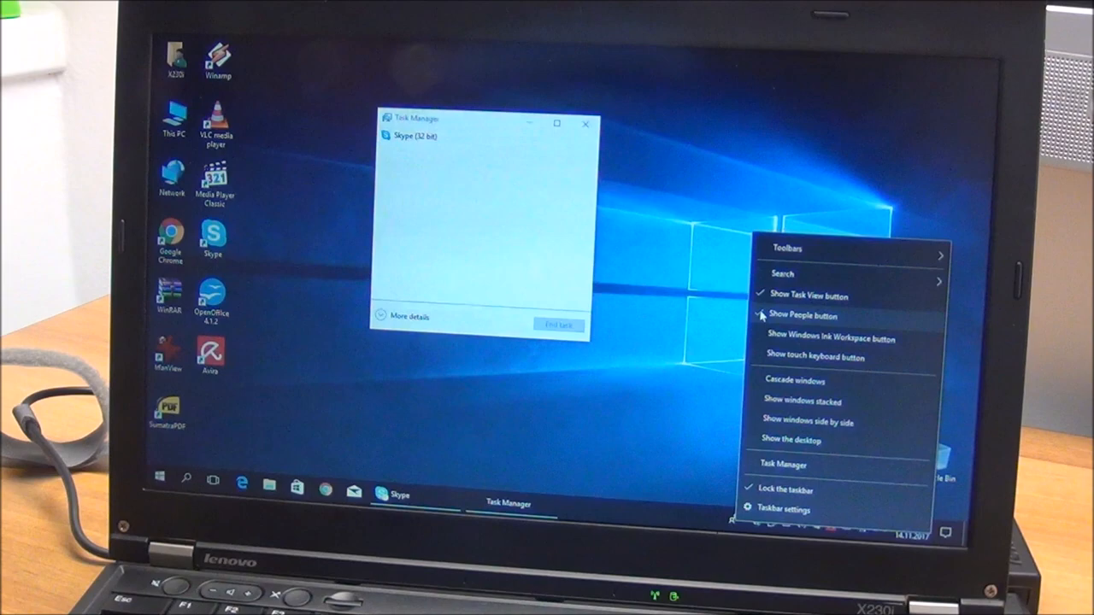
Hide the People button on the taskbar and show Task Manager's startup programs list
left_click(411, 317)
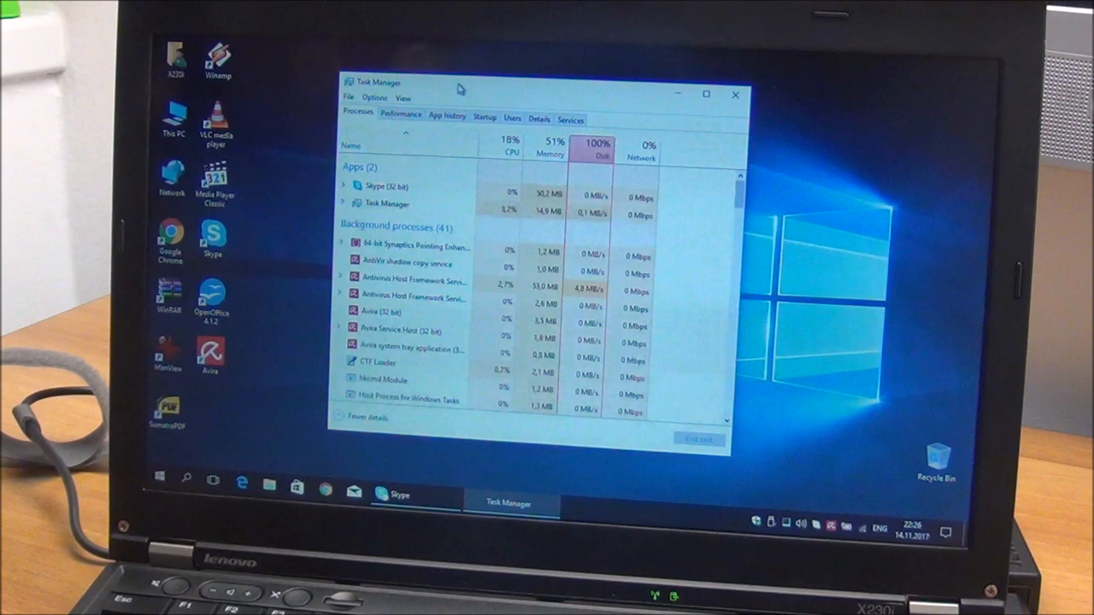
left_click(399, 118)
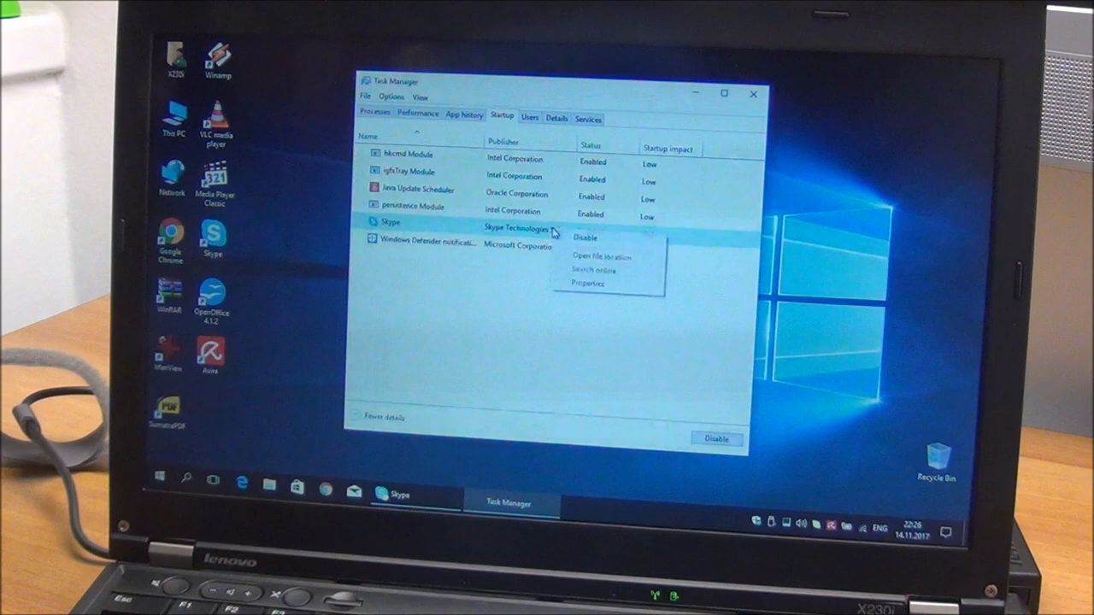
Disable Skype as a startup item and close Task Manager
left_click(585, 237)
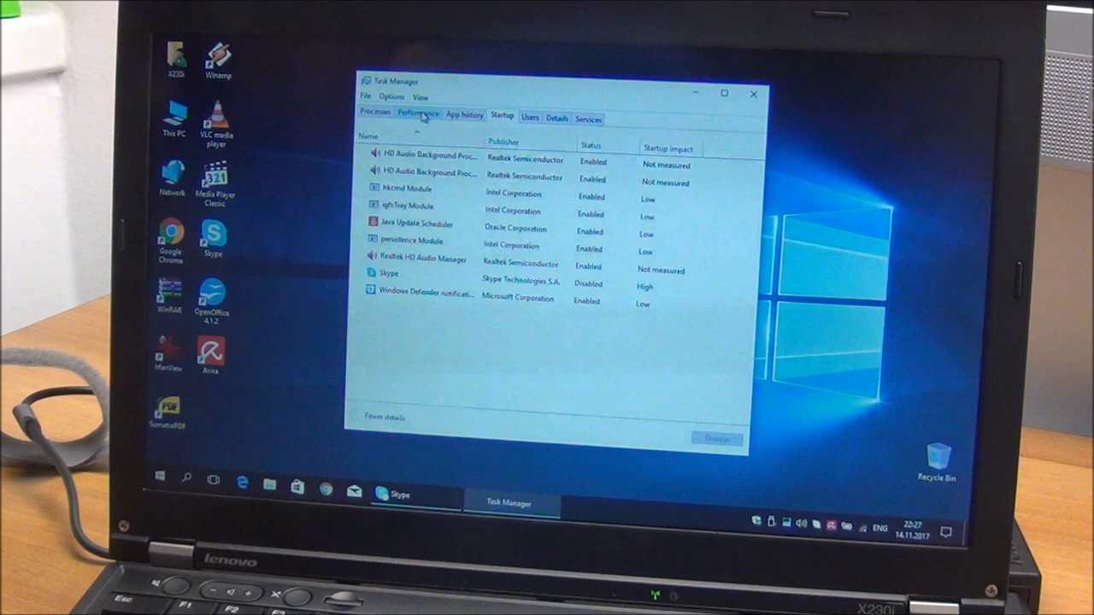
left_click(752, 93)
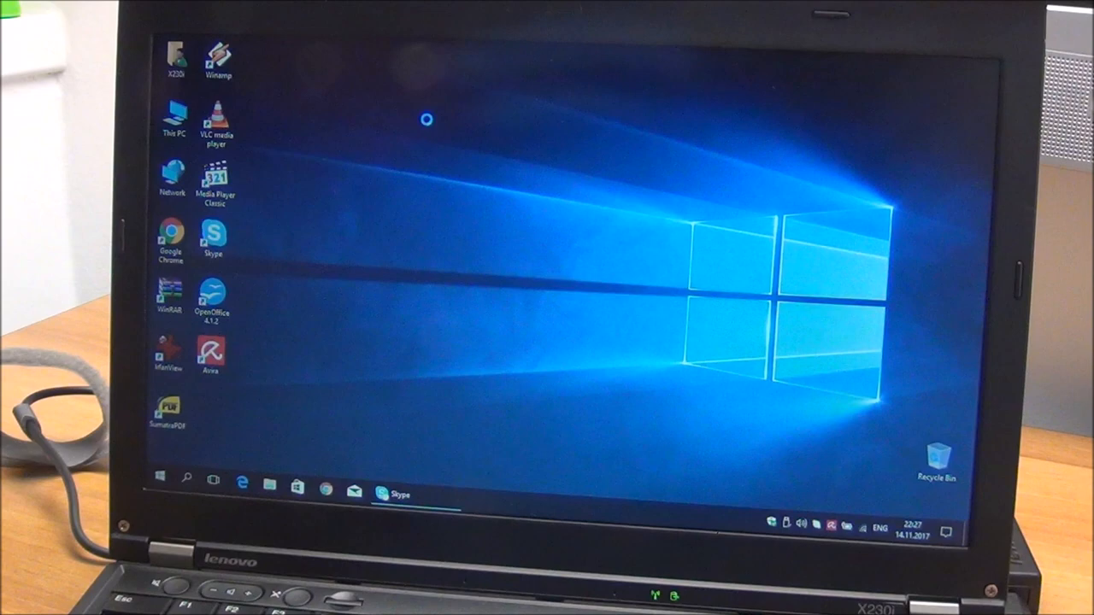
mouse_move(646, 357)
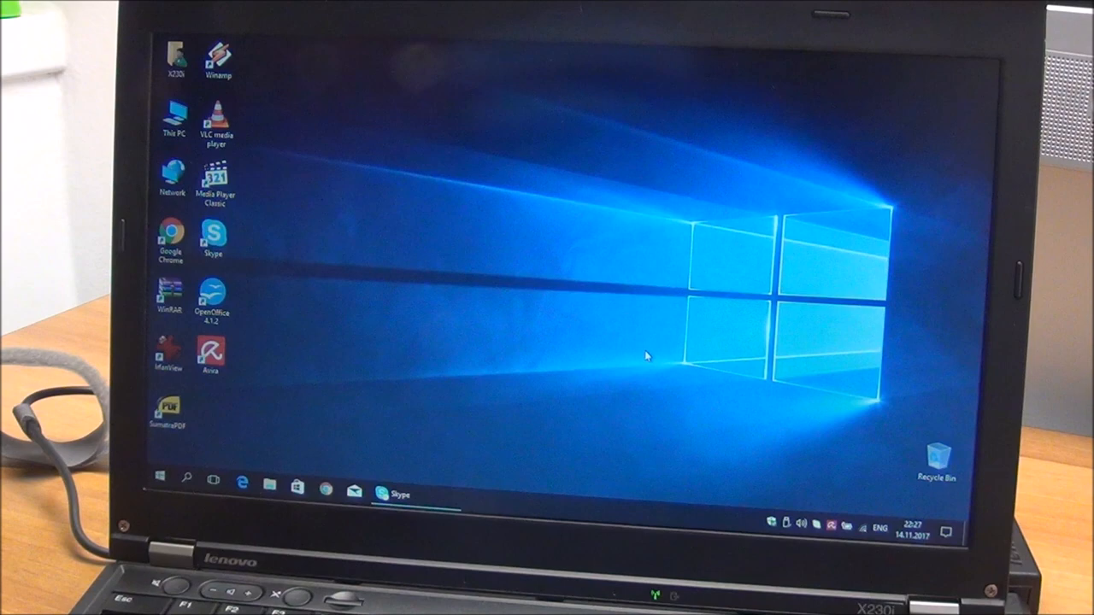